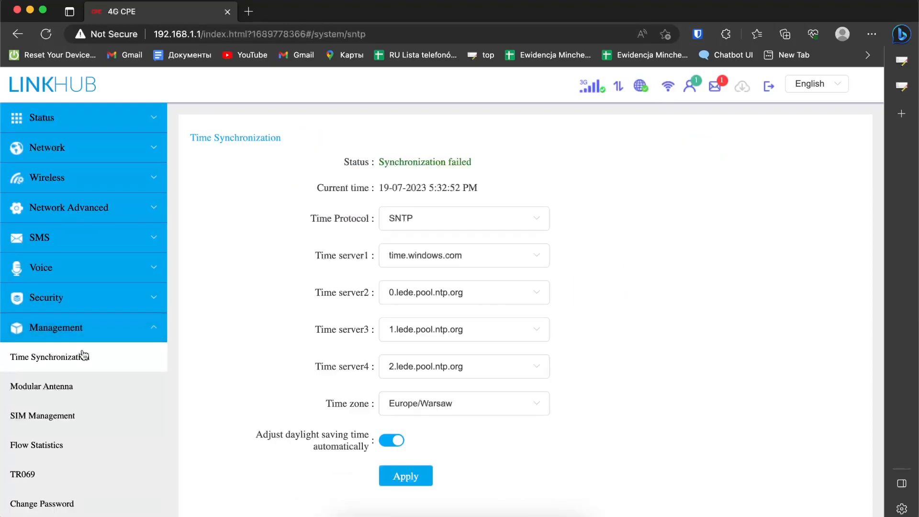
Go to Flow Statistics under Management to see this month's usage and limit settings.
scroll(down, 3)
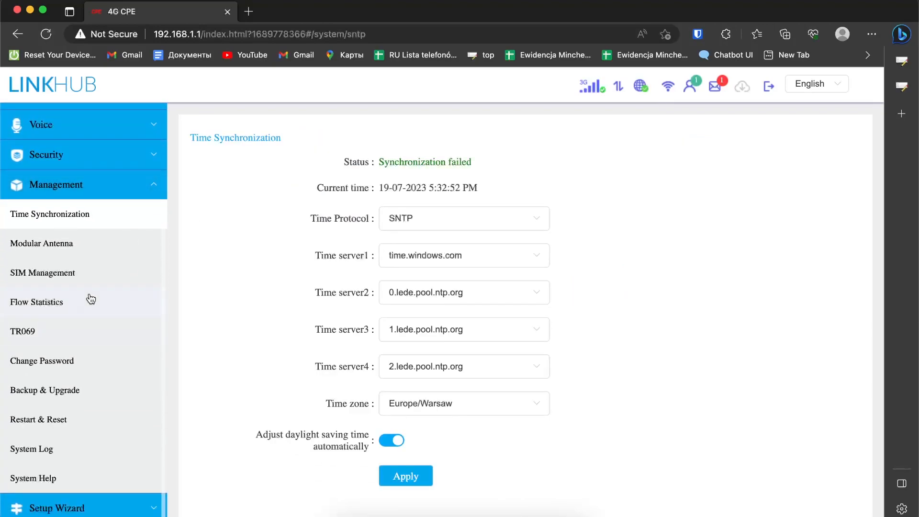
click(36, 302)
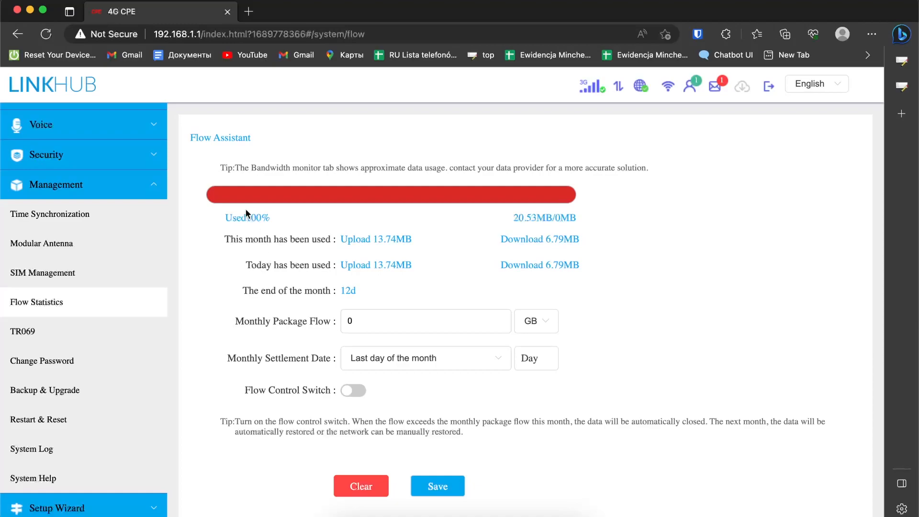
mouse_move(580, 231)
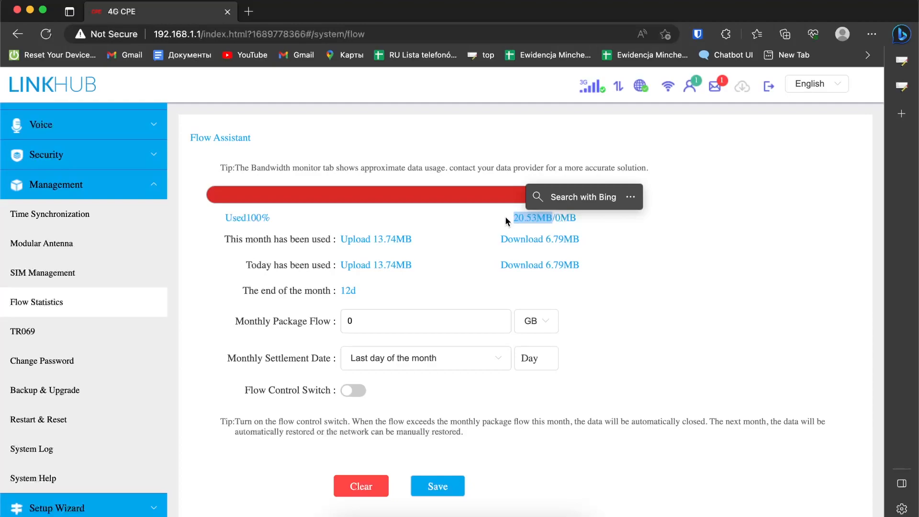
Enter 12 GB as the monthly package flow and choose day 3 as the settlement date.
click(422, 460)
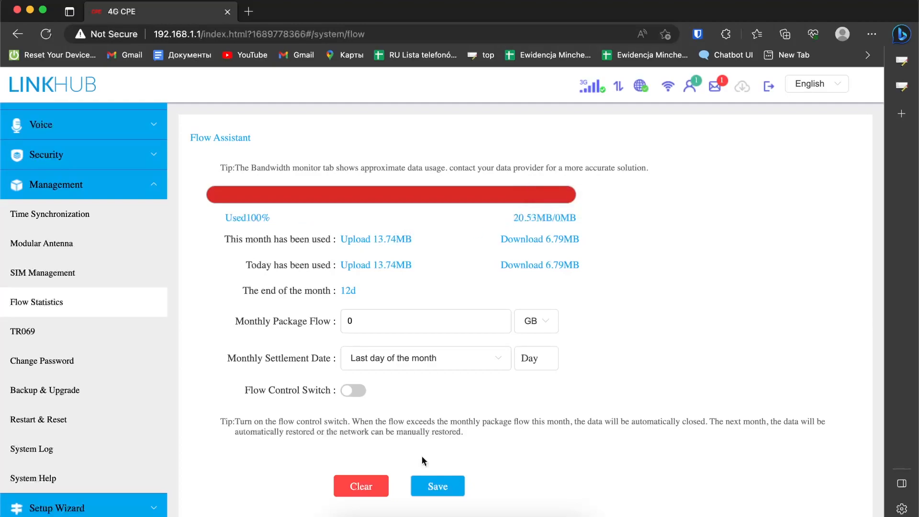
click(433, 321)
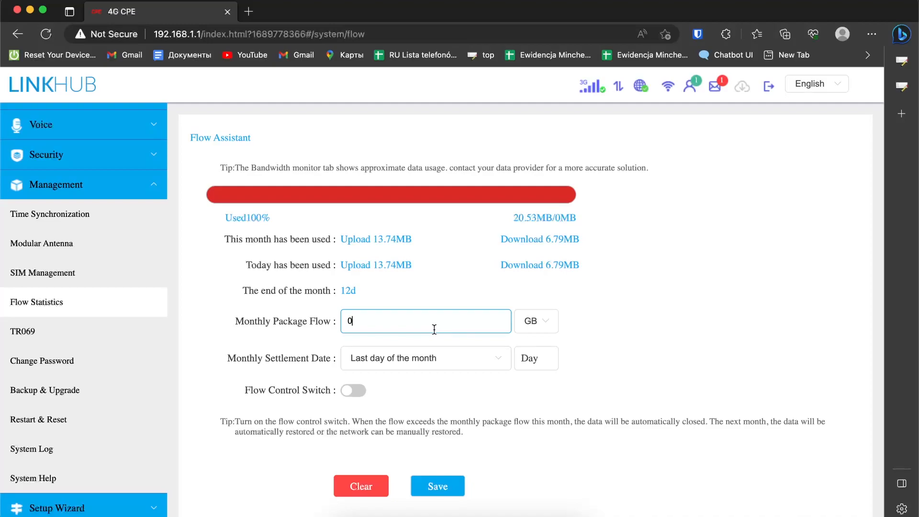
text(12)
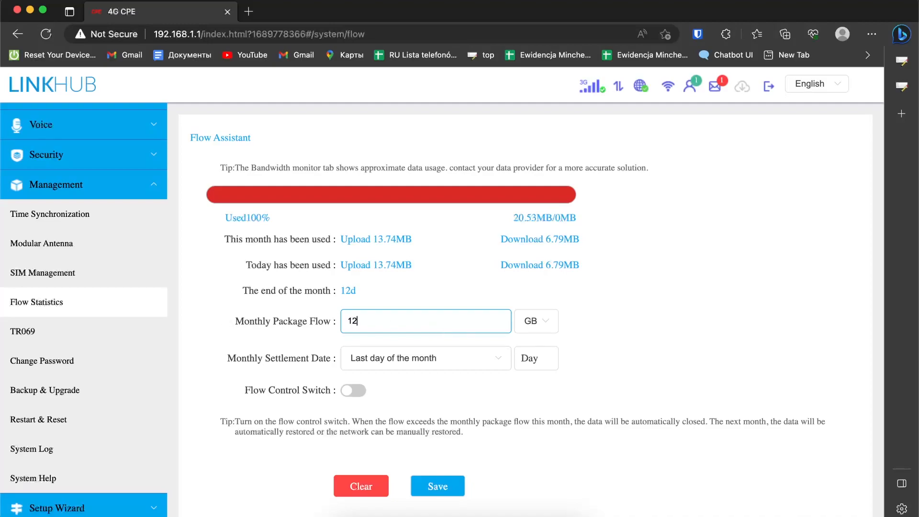
mouse_move(348, 341)
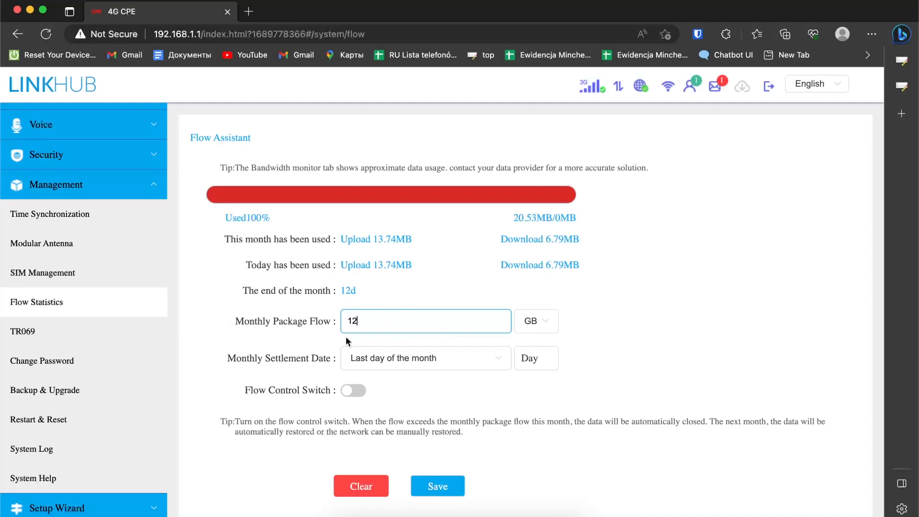
click(425, 358)
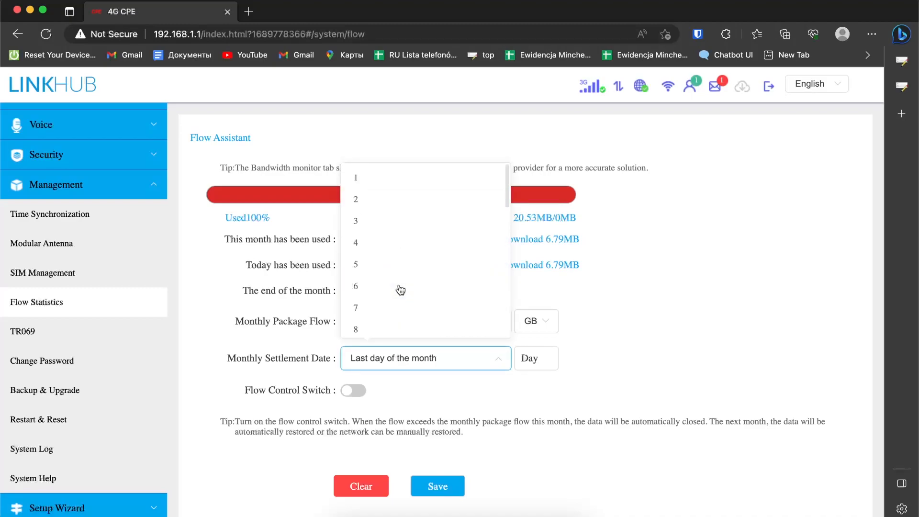
click(355, 220)
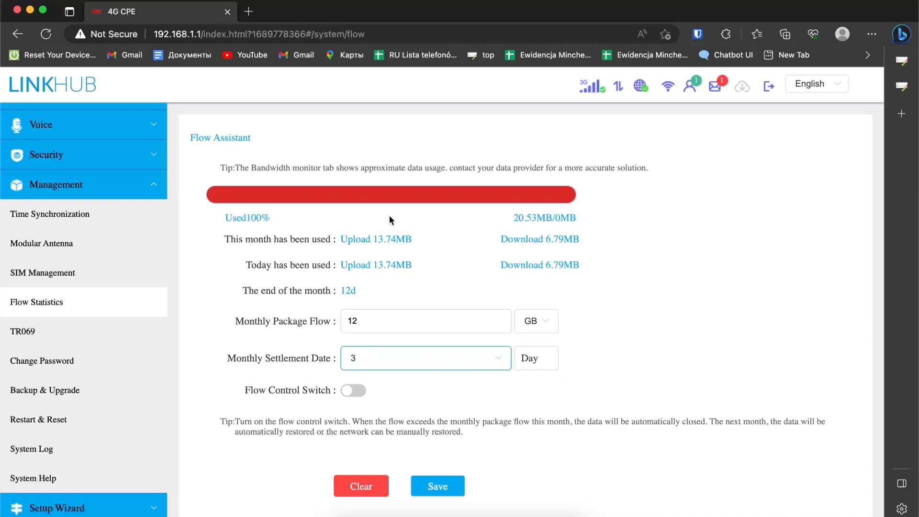
mouse_move(447, 436)
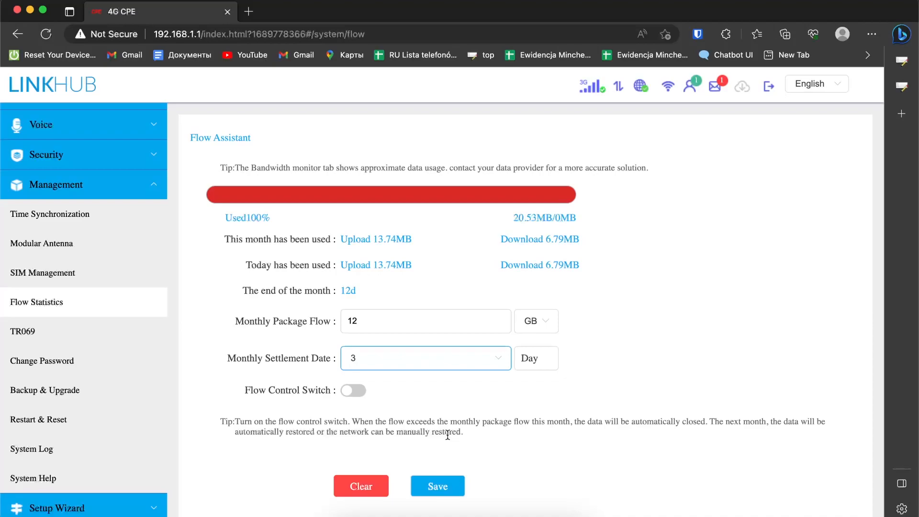
mouse_move(370, 355)
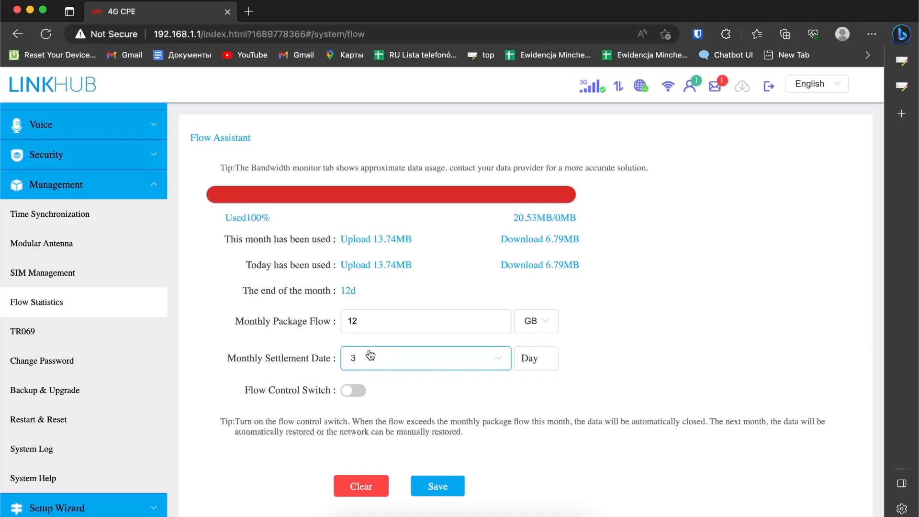
mouse_move(299, 503)
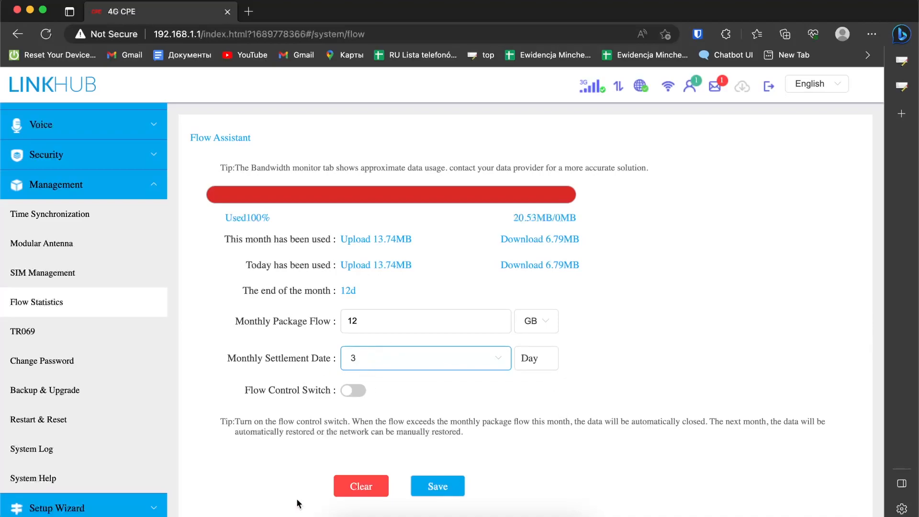
mouse_move(427, 502)
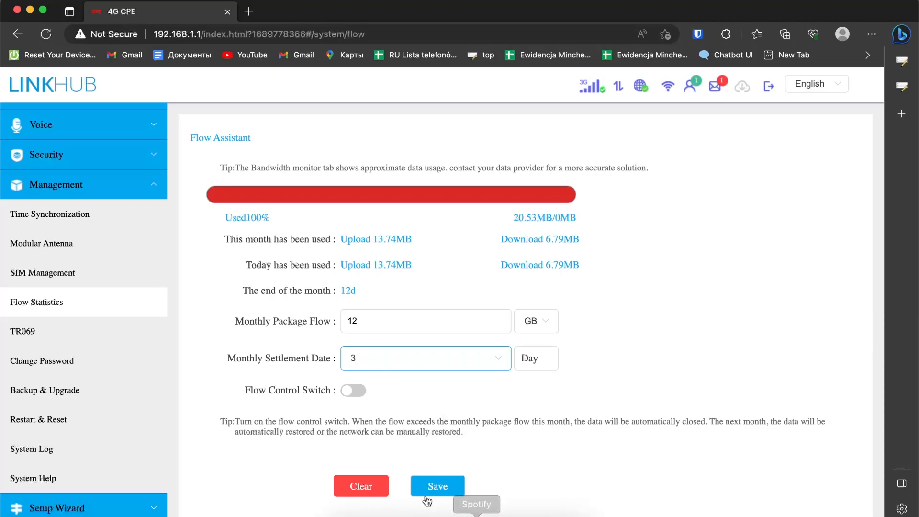
Save the settings twice with 12 GB re-entered, then reload; package flow still reverts to 0 GB.
click(436, 487)
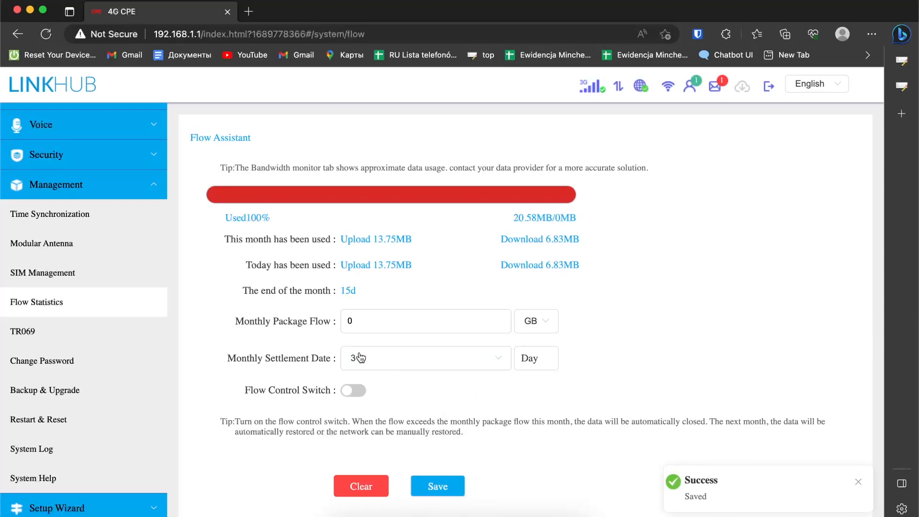
click(425, 322)
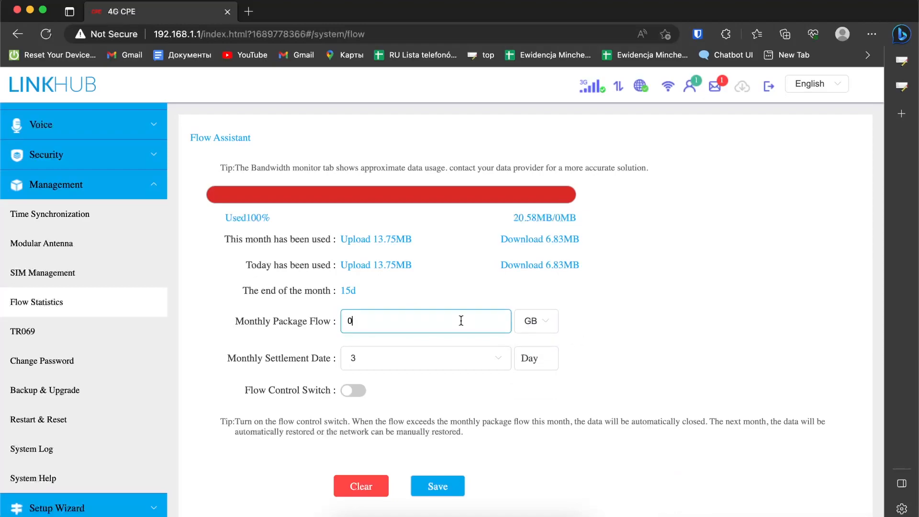
text(12)
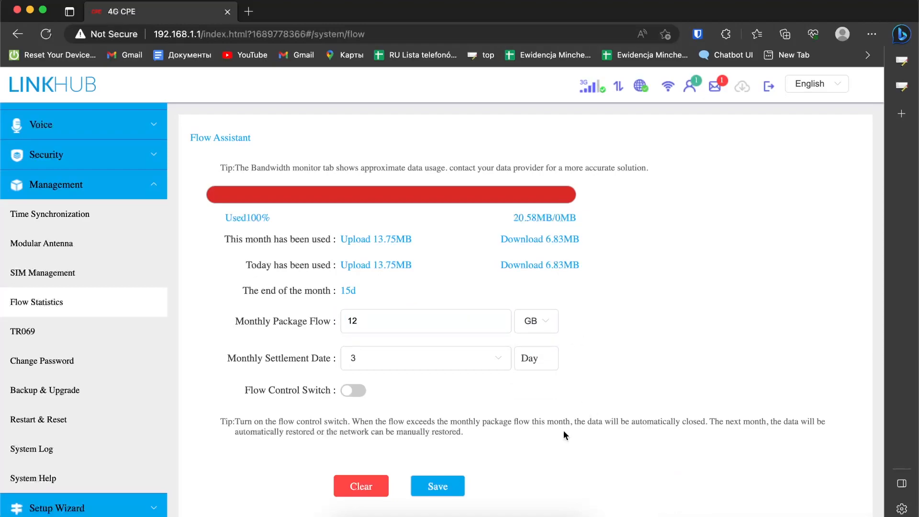
click(437, 486)
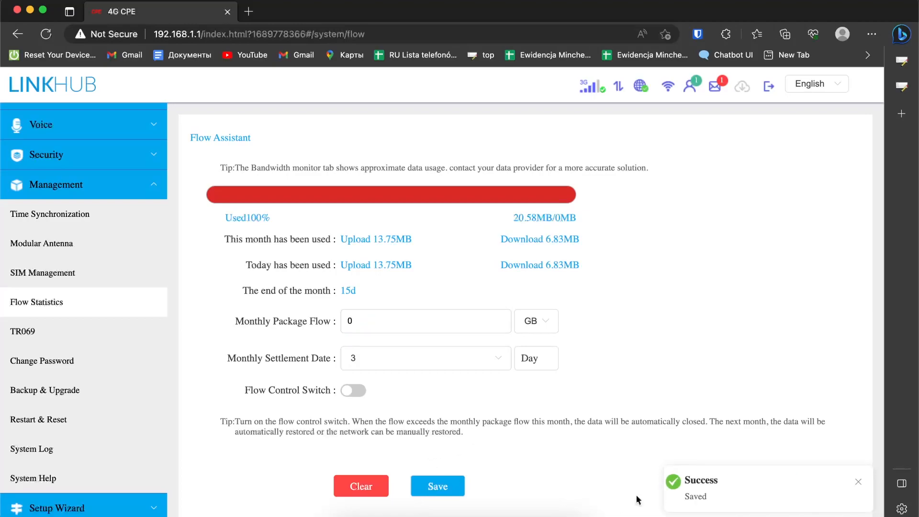
mouse_move(205, 92)
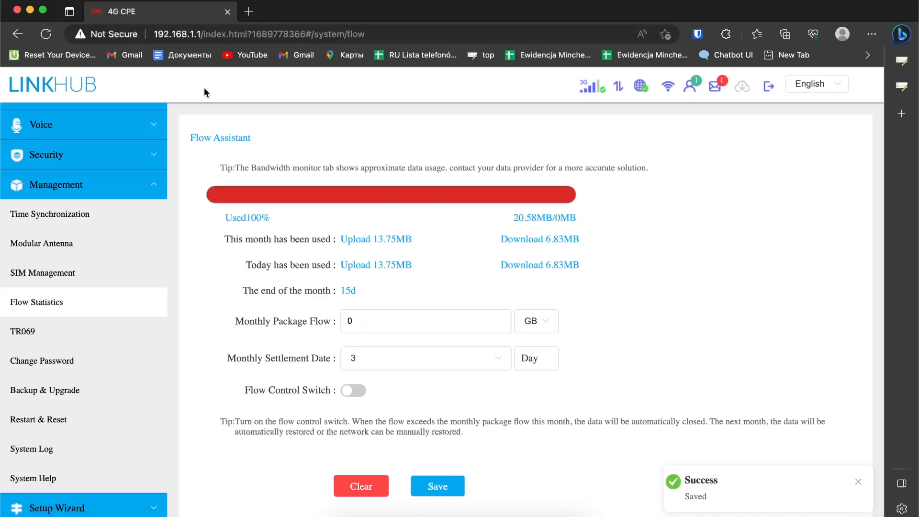
click(46, 34)
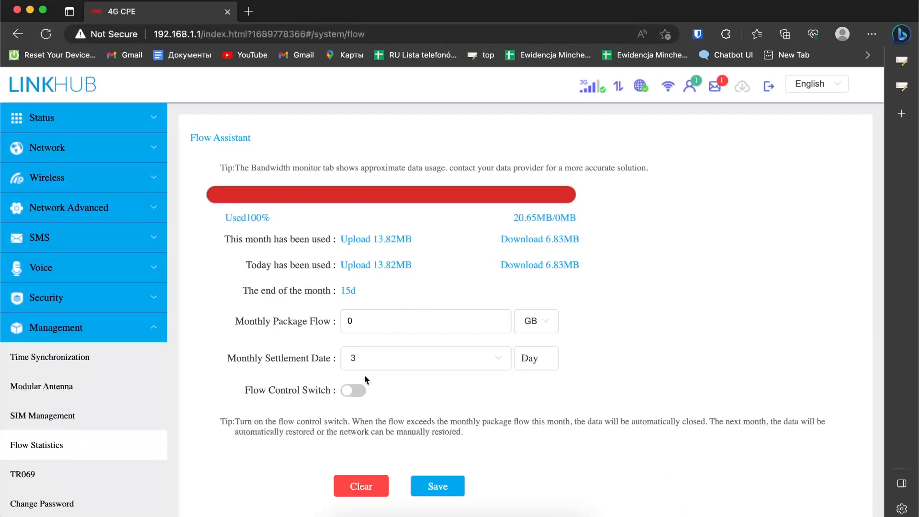
Switch Flow Control on and save the 12 GB monthly limit, now reading 0.17% used.
click(352, 390)
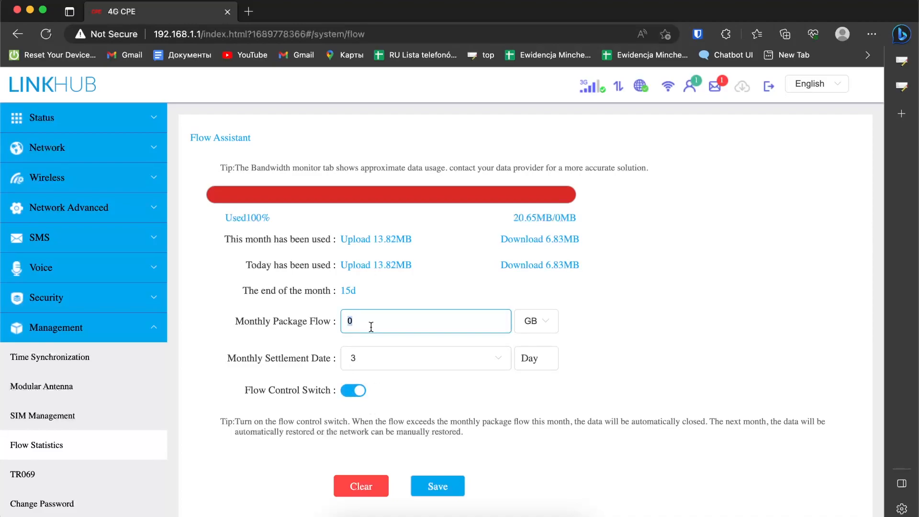
text(12)
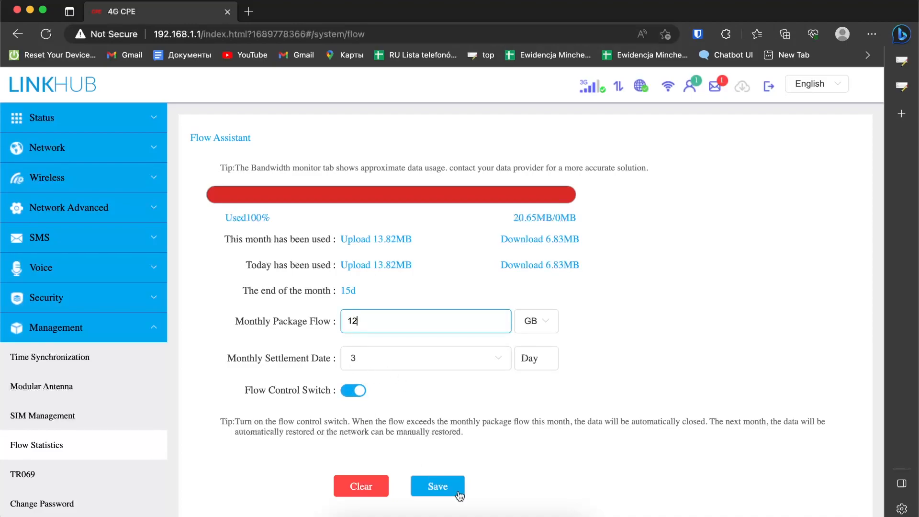
click(438, 486)
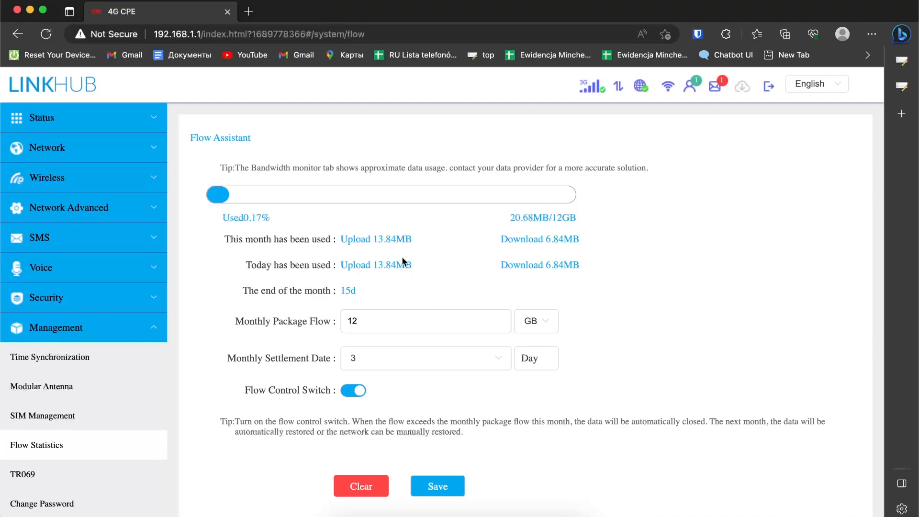
mouse_move(195, 216)
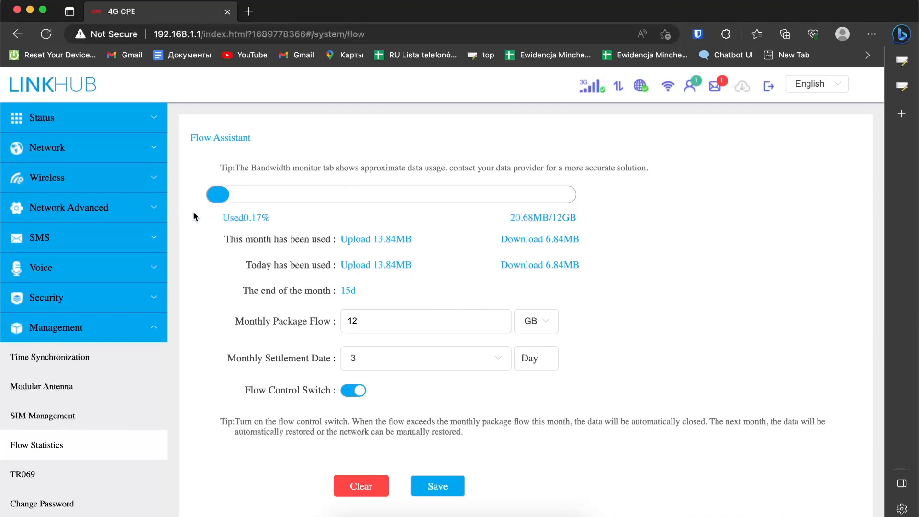
mouse_move(547, 270)
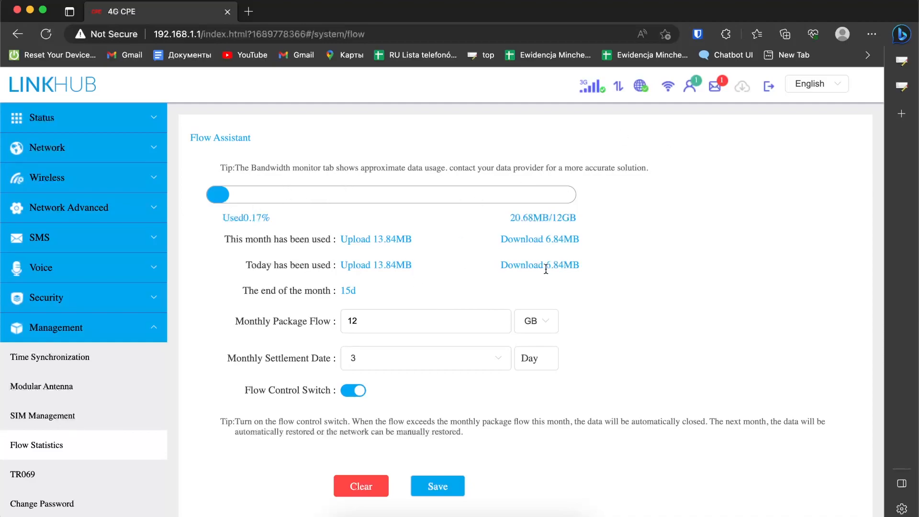
mouse_move(550, 279)
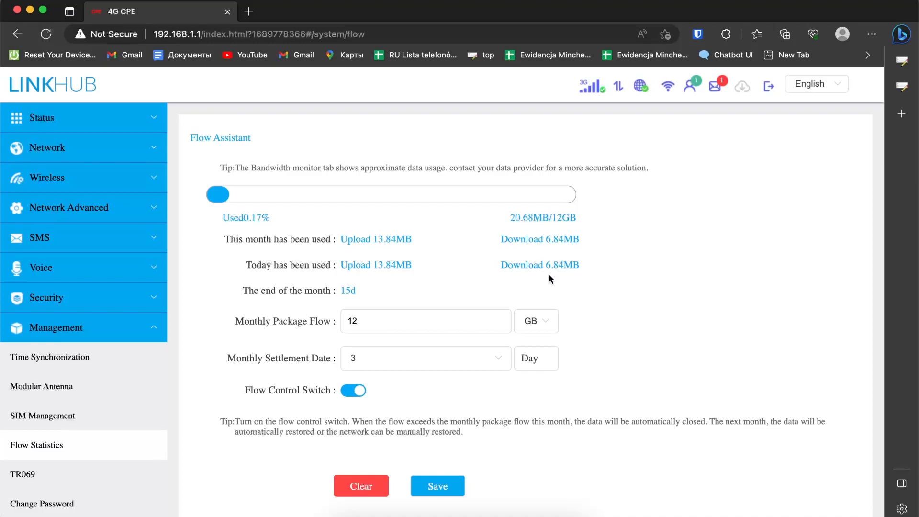